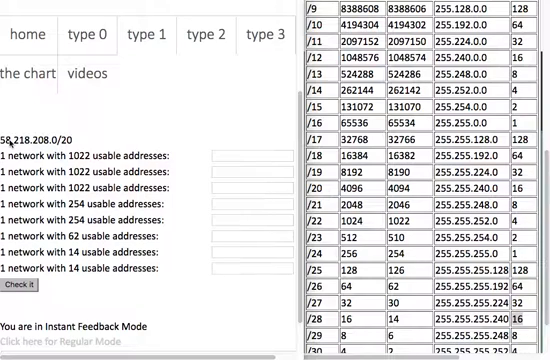
{"action": "mouse_move", "coordinate": [8, 145]}
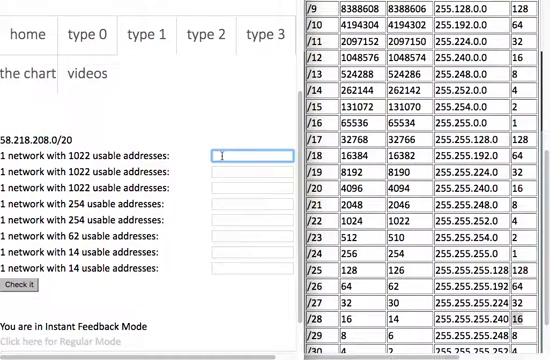
Enter 58.218.208.0/22 for the first 1022-address network
{"action": "type", "text": "58.218.208.0"}
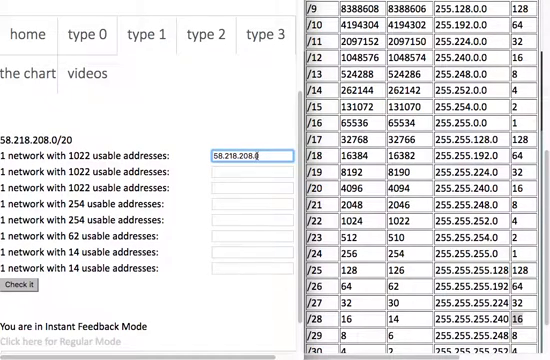
{"action": "type", "text": "/22"}
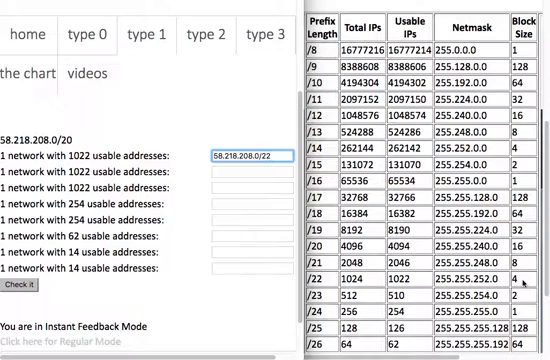
{"action": "left_click", "coordinate": [245, 154]}
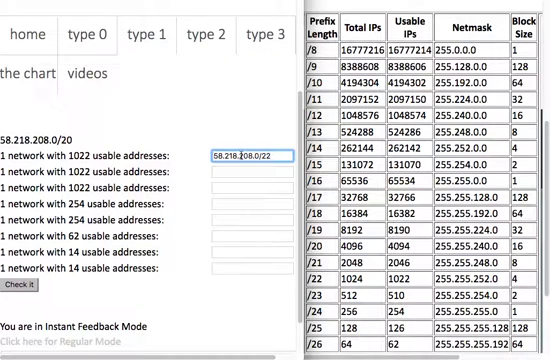
Enter 58.218.212.0/22 and 58.218.216.0/22 for the remaining 1022-address networks
{"action": "left_click", "coordinate": [230, 176]}
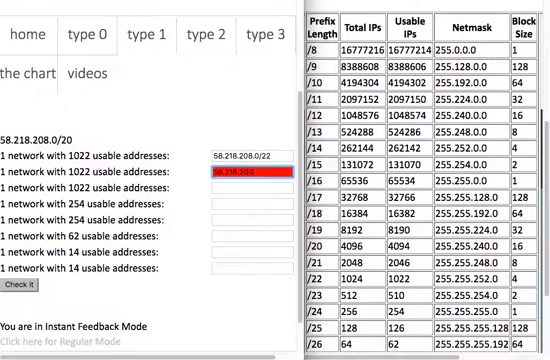
{"action": "type", "text": "58.218.212.0"}
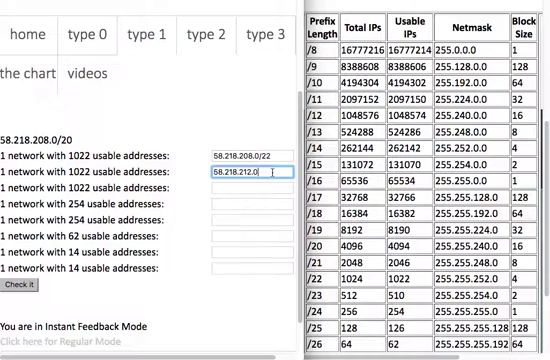
{"action": "type", "text": "/"}
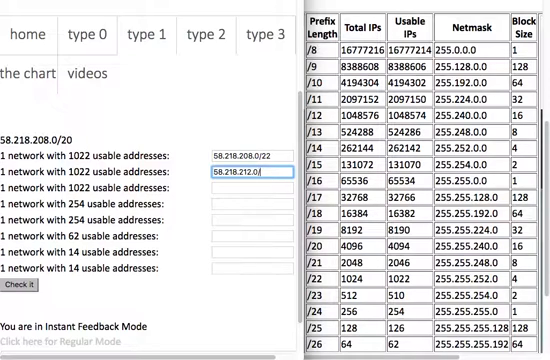
{"action": "type", "text": "/22"}
{"action": "left_click", "coordinate": [252, 187]}
{"action": "type", "text": "58.218.216."}
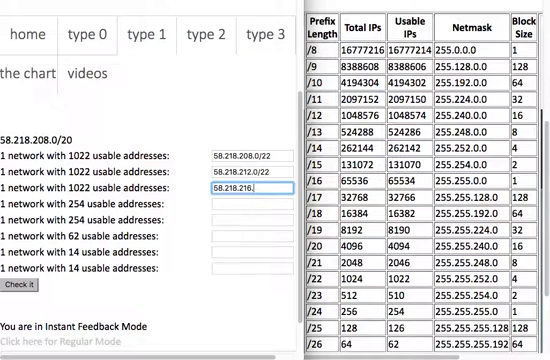
{"action": "type", "text": "/22"}
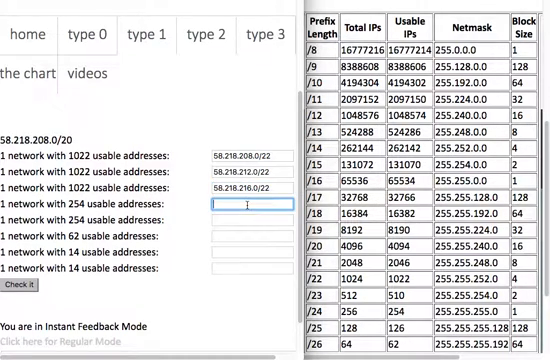
Fill the fourth to sixth boxes with 58.218.220.0/24, 58.218.221.0/24 and 58.218.222.0/26
{"action": "type", "text": "58.218.2"}
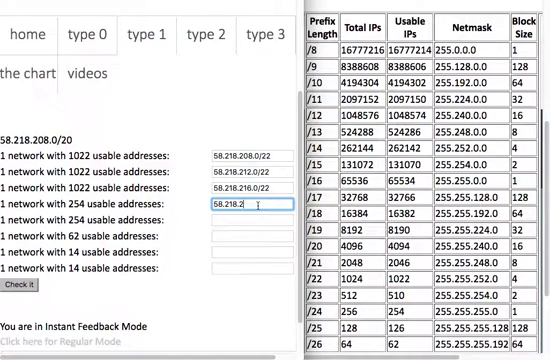
{"action": "type", "text": "20.0"}
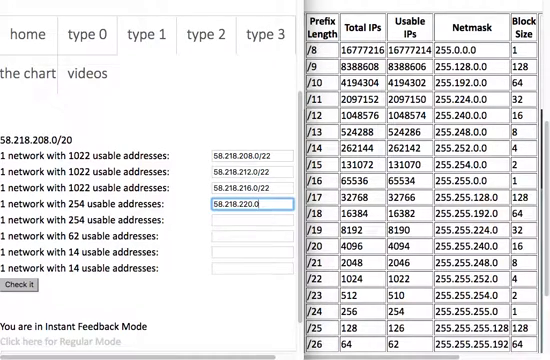
{"action": "type", "text": "/24"}
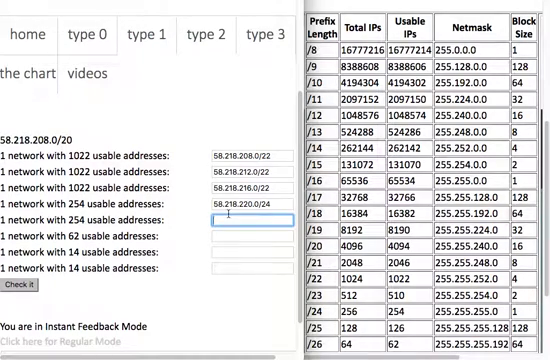
{"action": "type", "text": "58.218.221."}
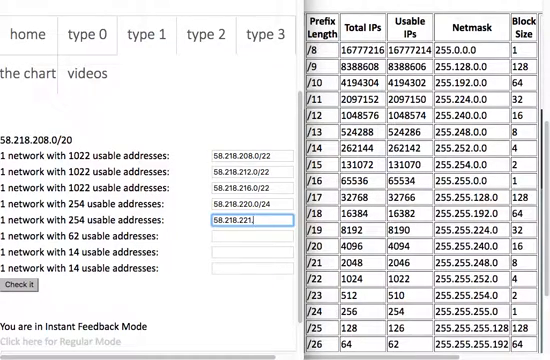
{"action": "type", "text": "/24"}
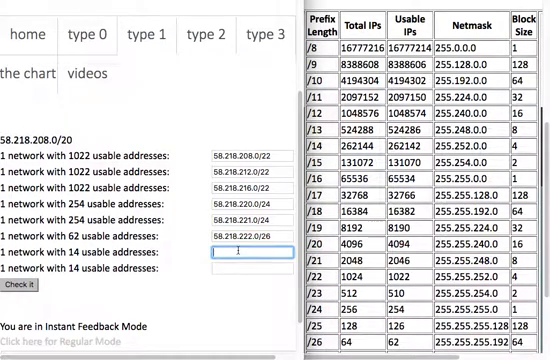
{"action": "type", "text": "58.218.22"}
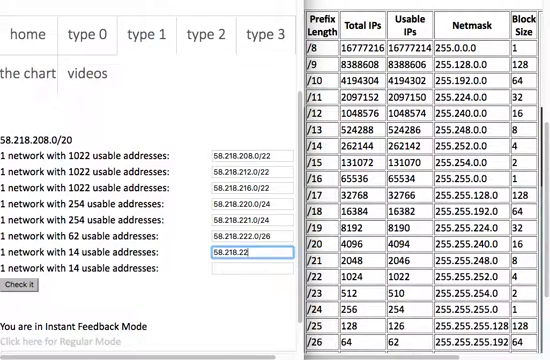
{"action": "type", "text": ".64/"}
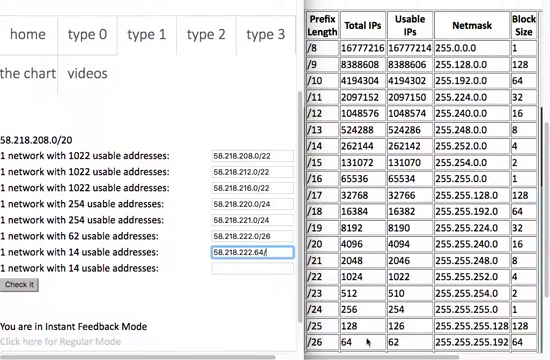
Complete the 14-address rows with 58.218.222.64/28 and 58.218.222.80/28, then submit with Check it
{"action": "scroll", "scroll_direction": "down", "scroll_amount": 3}
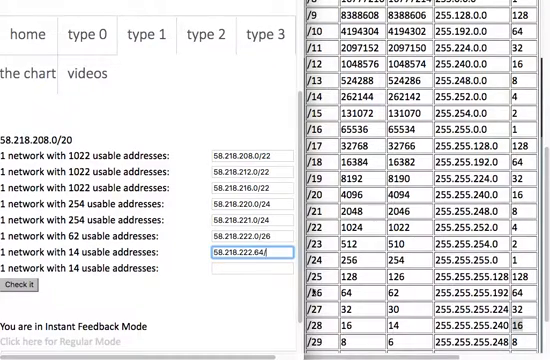
{"action": "type", "text": "/28"}
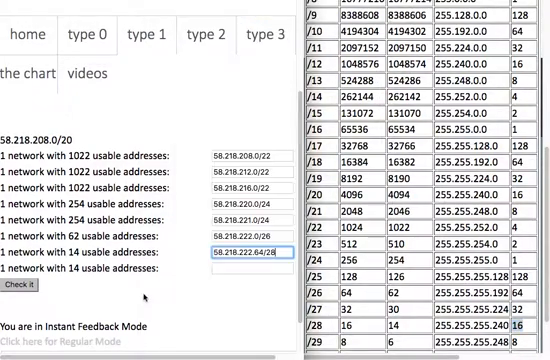
{"action": "type", "text": "58.218.222.80"}
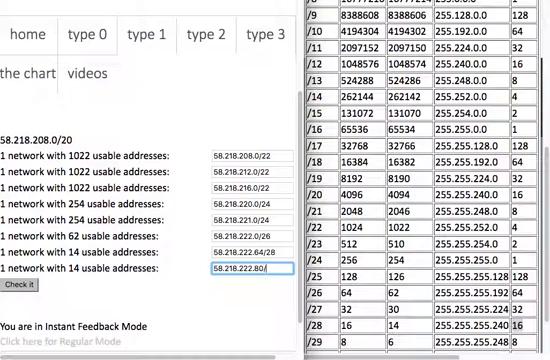
{"action": "type", "text": "/28"}
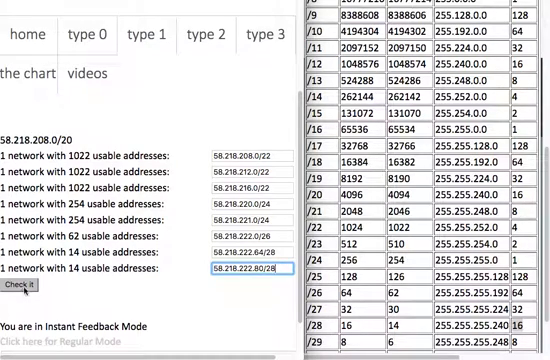
{"action": "left_click", "coordinate": [22, 291]}
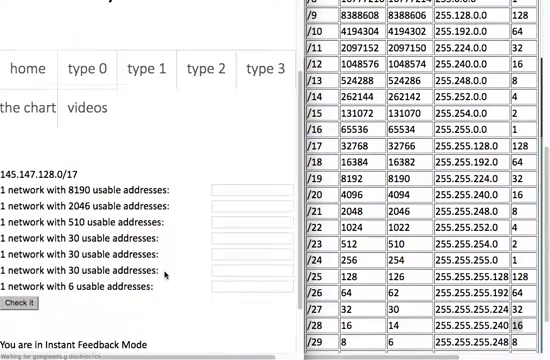
{"action": "mouse_move", "coordinate": [168, 278]}
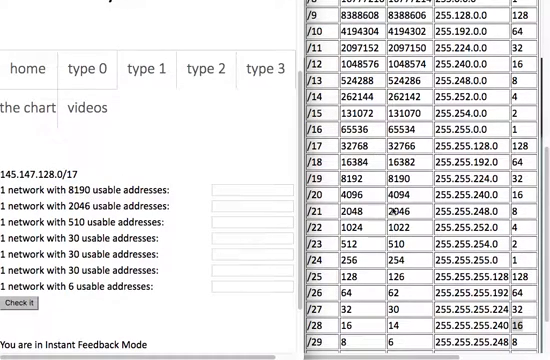
{"action": "mouse_move", "coordinate": [144, 178]}
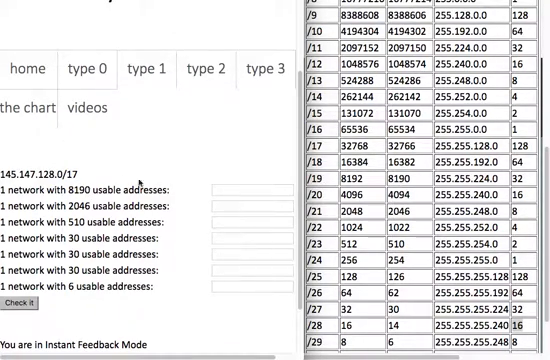
Enter 145.147.128.0/19 and 145.147.160.0/21, then begin 145.147.168.0 for the 510-address row
{"action": "double_click", "coordinate": [40, 167]}
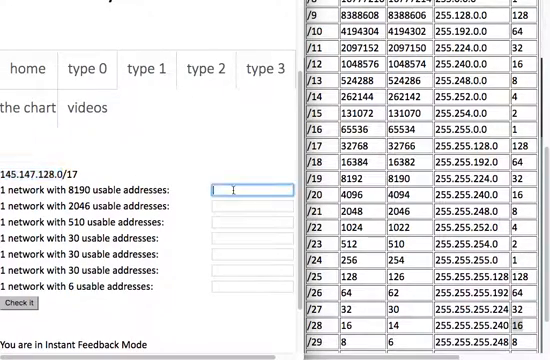
{"action": "type", "text": "145.147.128.0/19"}
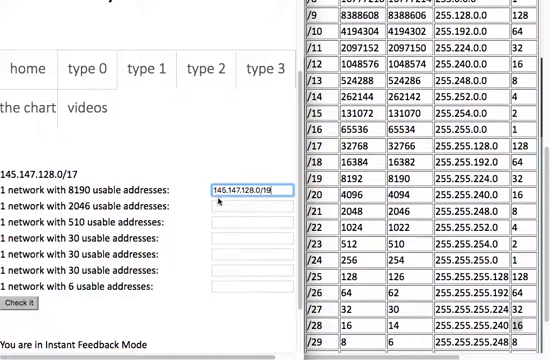
{"action": "mouse_move", "coordinate": [234, 204]}
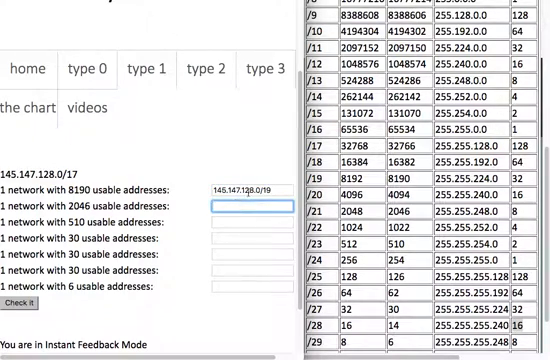
{"action": "type", "text": "145.147.160.0"}
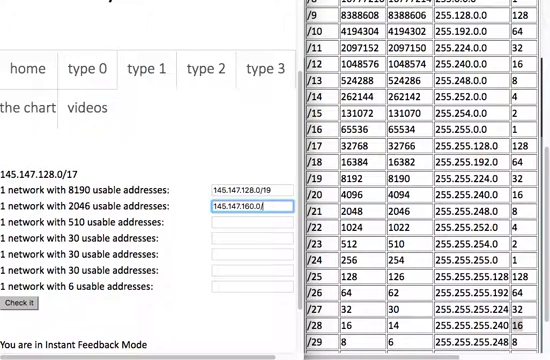
{"action": "type", "text": "/21"}
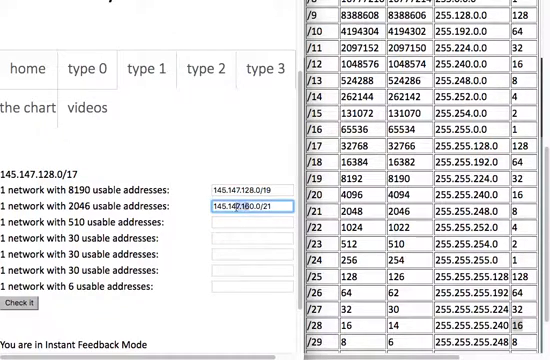
{"action": "type", "text": "145.147.168.0"}
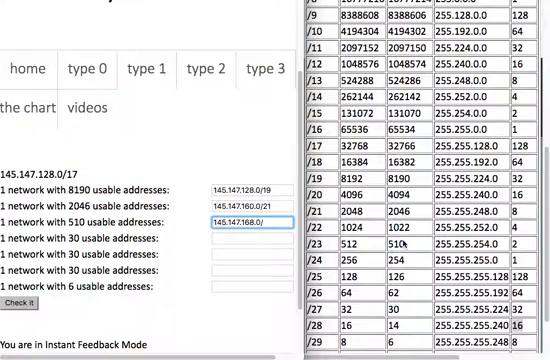
Finish with 145.147.168.0/23 and /27 answers including 145.147.170.32 and 145.147.170.64
{"action": "type", "text": "/23"}
{"action": "left_click", "coordinate": [252, 239]}
{"action": "type", "text": "145.147.1"}
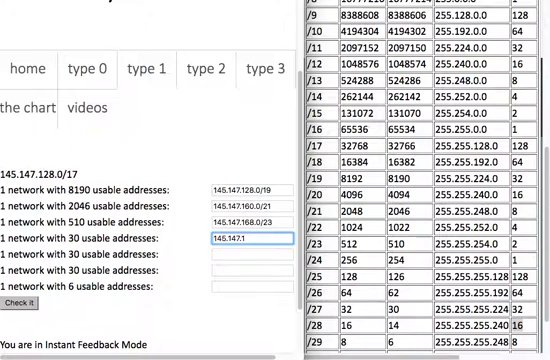
{"action": "type", "text": "70.0/27"}
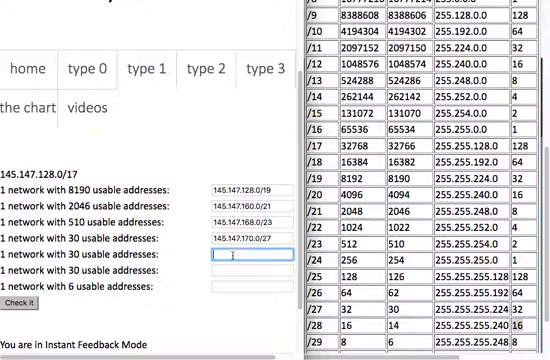
{"action": "type", "text": "145.147.170.32/"}
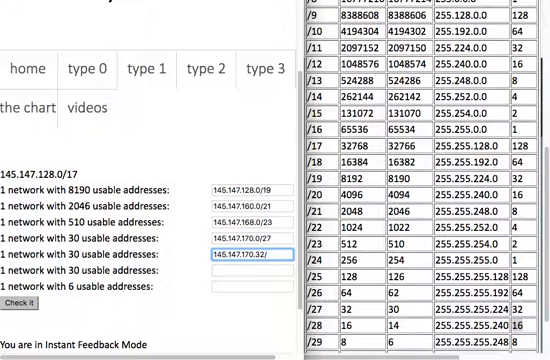
{"action": "type", "text": "27"}
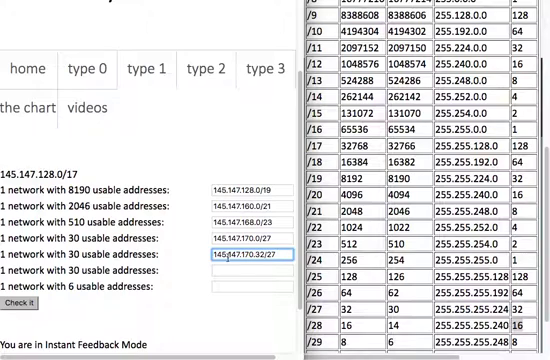
{"action": "type", "text": "145.147.170."}
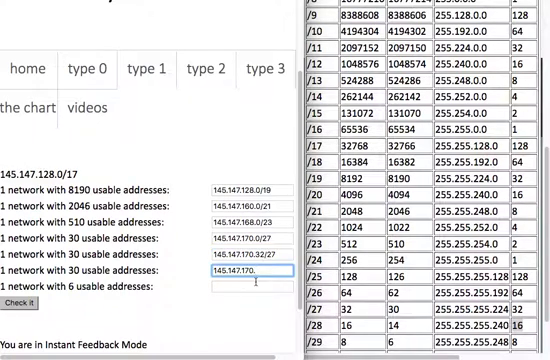
{"action": "type", "text": "64/27"}
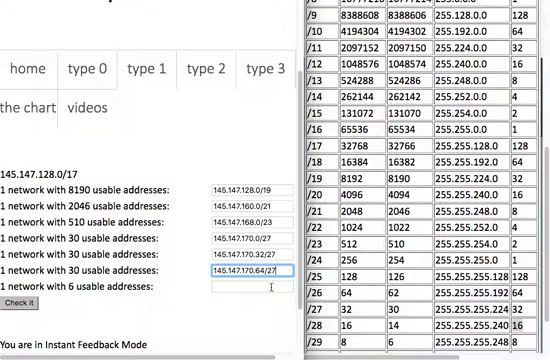
{"action": "type", "text": "145.147.170."}
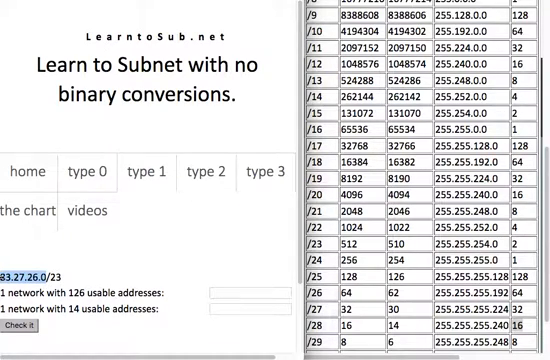
Answer 83.27.26.0/25 for 126 addresses and 83.27.26.128 for 14 addresses, then submit
{"action": "type", "text": "83.27.26.0"}
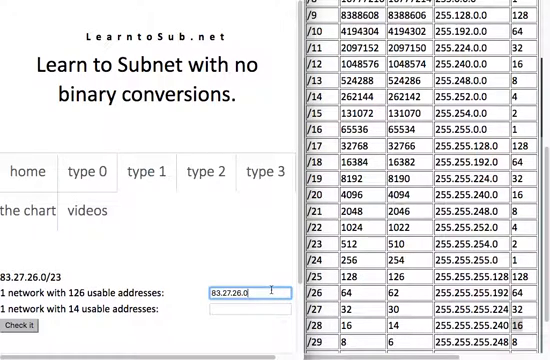
{"action": "left_click", "coordinate": [250, 309]}
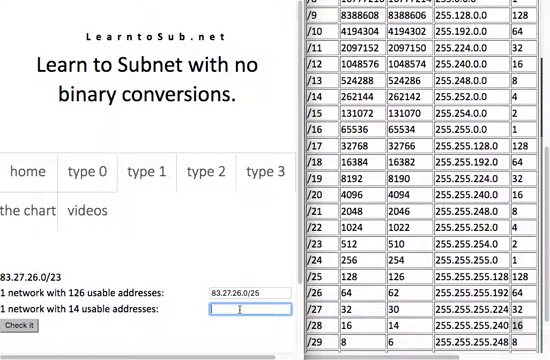
{"action": "type", "text": "83.27.26.128"}
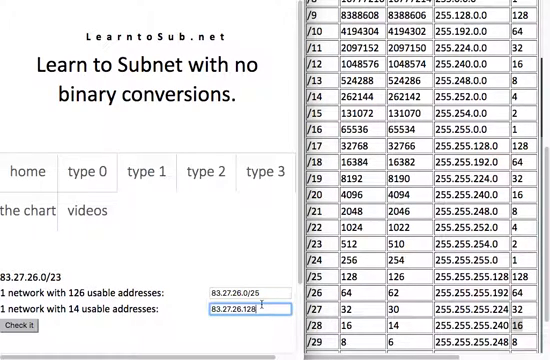
{"action": "type", "text": "/"}
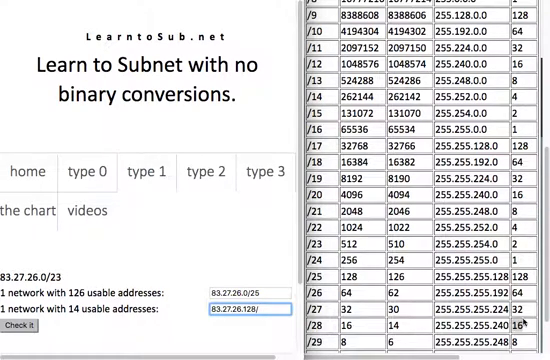
{"action": "left_click", "coordinate": [255, 303]}
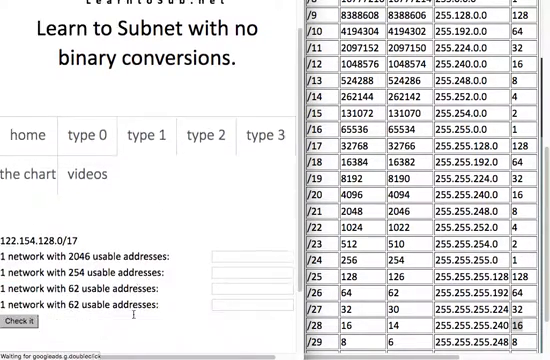
Enter 122.154.128.0/21 and 122.154.136.0/24 in the first two answer boxes
{"action": "scroll", "scroll_direction": "down", "scroll_amount": 3}
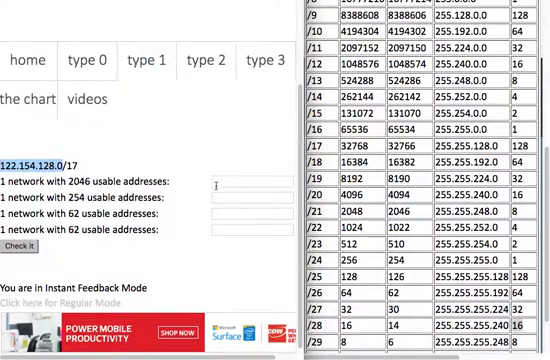
{"action": "type", "text": "122.154.128.0/2"}
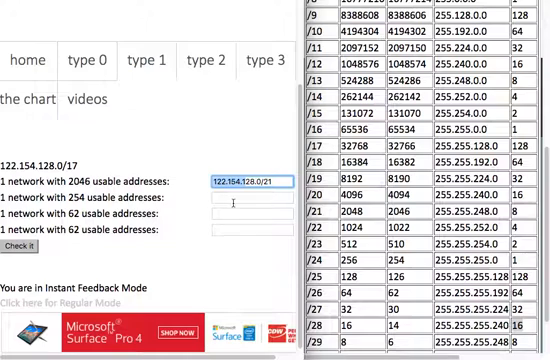
{"action": "type", "text": "122.154.1"}
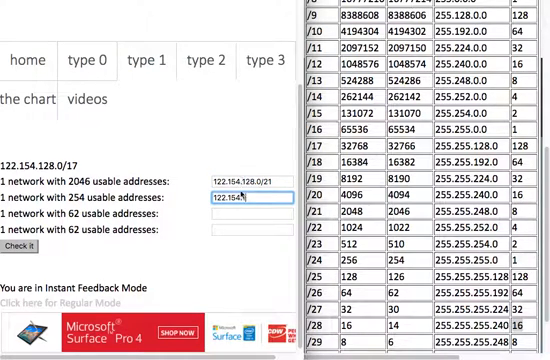
{"action": "type", "text": "1"}
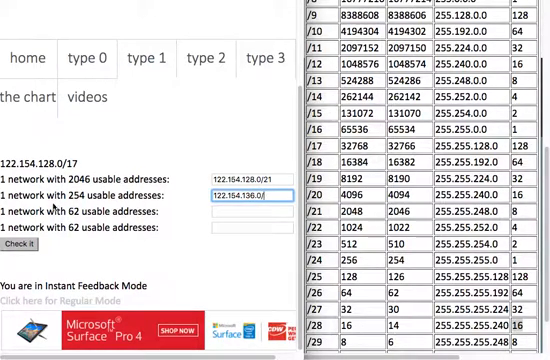
{"action": "mouse_move", "coordinate": [320, 258]}
{"action": "type", "text": "24"}
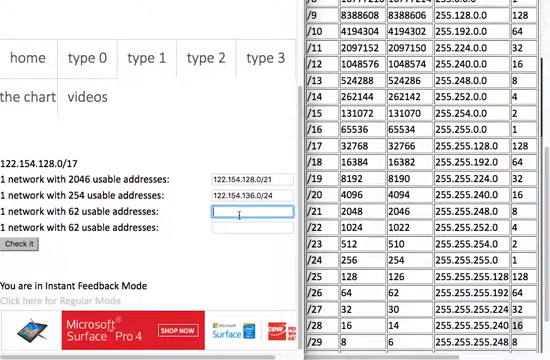
Enter 122.154.137.0/26 and 122.154.137.64/26, then submit with Check it
{"action": "type", "text": "122.154.137.0"}
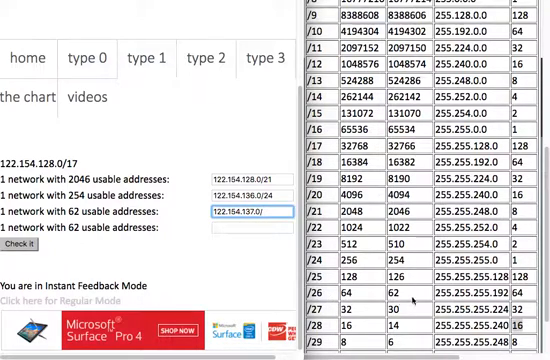
{"action": "type", "text": "/26"}
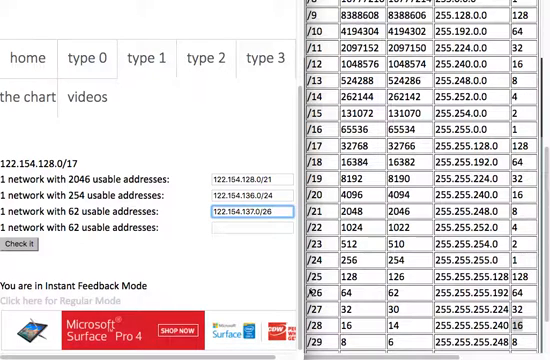
{"action": "type", "text": "122.154.1"}
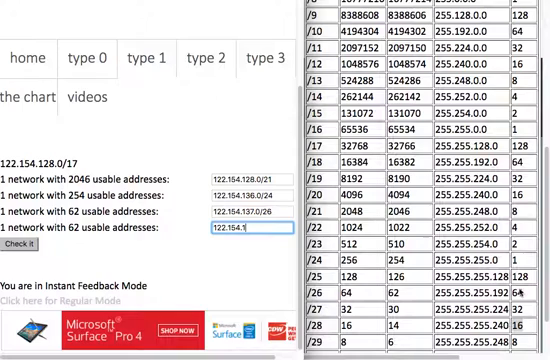
{"action": "left_click", "coordinate": [245, 228]}
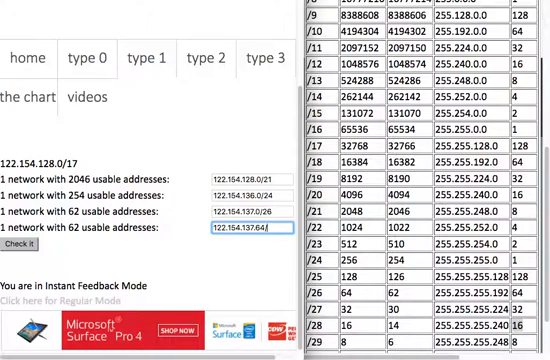
{"action": "type", "text": "26"}
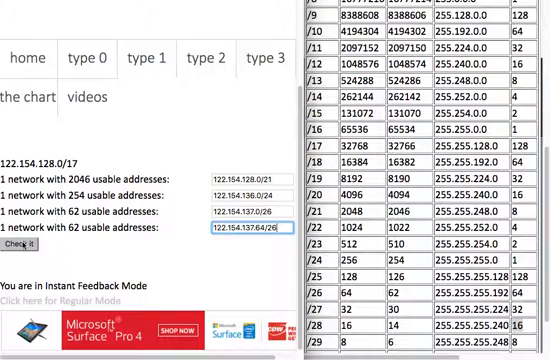
{"action": "left_click", "coordinate": [38, 247]}
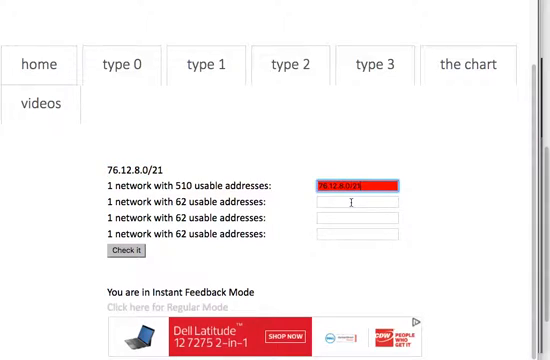
Enter 76.12.8.0/23 and the /26 networks from 76.12.10.0, then submit with Check it
{"action": "type", "text": "76.12.8.0/23"}
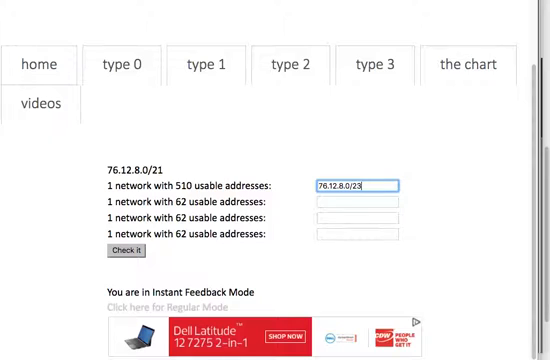
{"action": "left_click", "coordinate": [355, 203]}
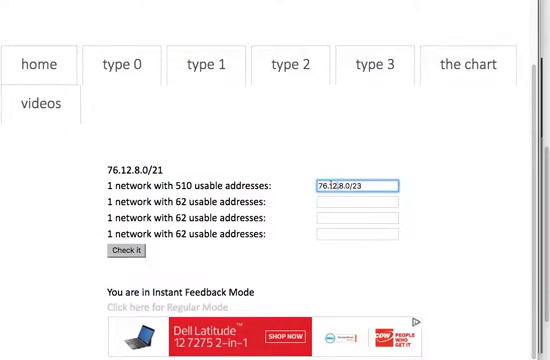
{"action": "type", "text": "76.12.10.0/2"}
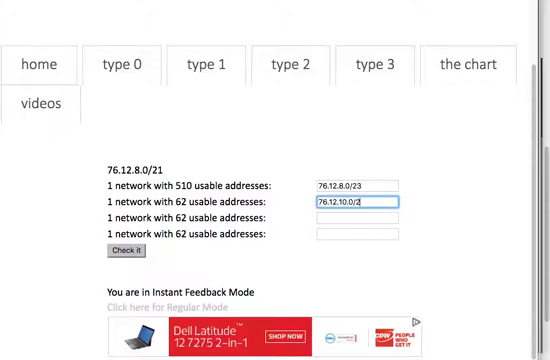
{"action": "type", "text": "6"}
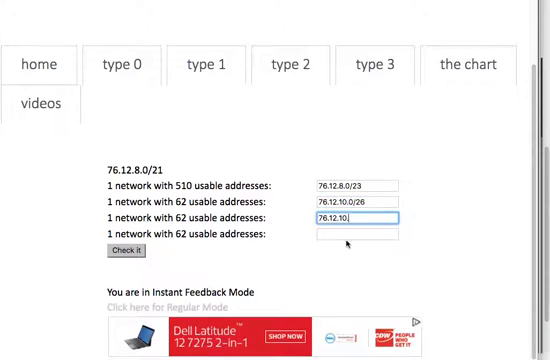
{"action": "type", "text": "76.12.10.128"}
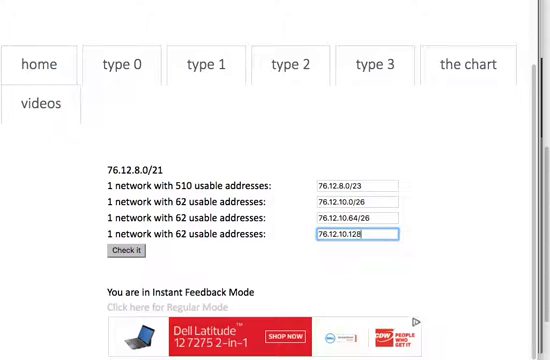
{"action": "left_click", "coordinate": [128, 250]}
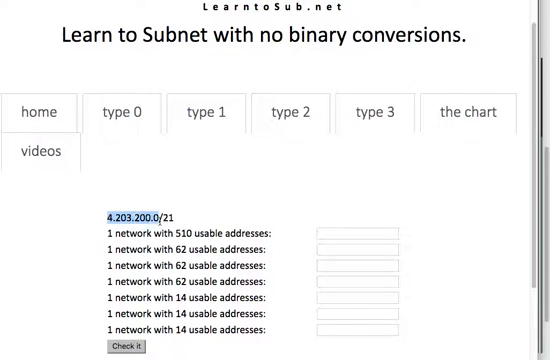
Enter 4.203.200.0/23 and the /26 subnets starting at 4.203.202.0
{"action": "left_click", "coordinate": [355, 235]}
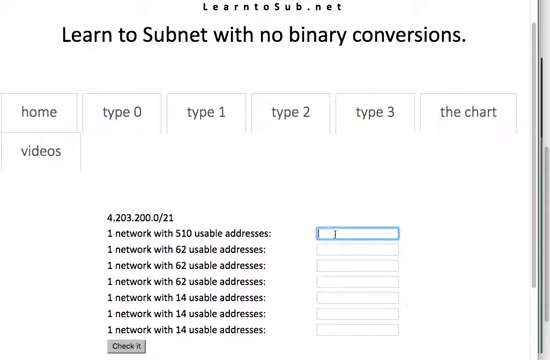
{"action": "type", "text": "4.203.200.0/23"}
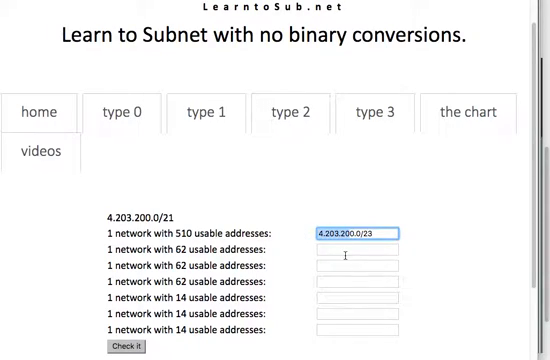
{"action": "type", "text": "4.203.202.0/26"}
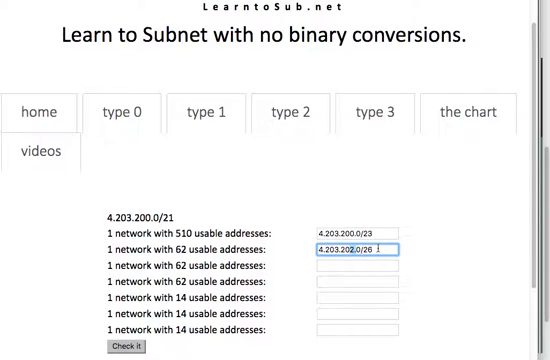
{"action": "type", "text": "4.203.202.0/26"}
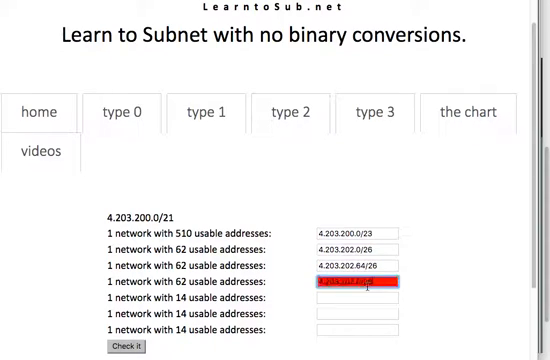
{"action": "type", "text": "4.203.202.128/26"}
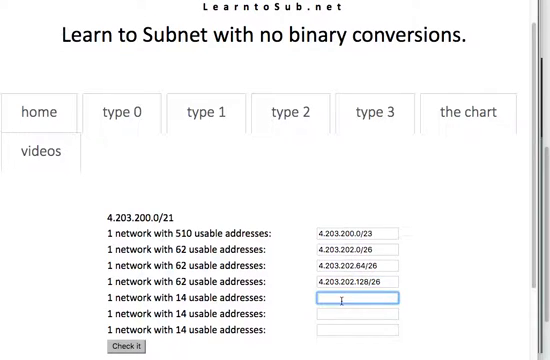
{"action": "type", "text": "4.203.202.0/26"}
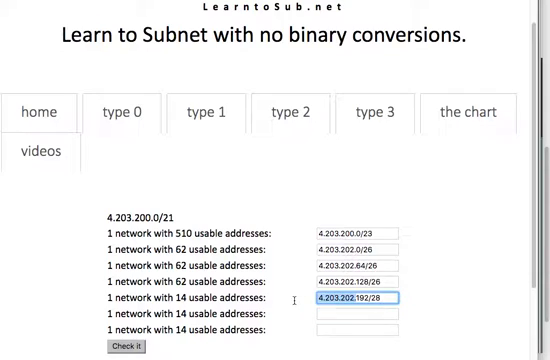
Enter the /28 subnets through 4.203.202.224/28, get them checked, and load the next problem
{"action": "type", "text": "4.203.202.208/28"}
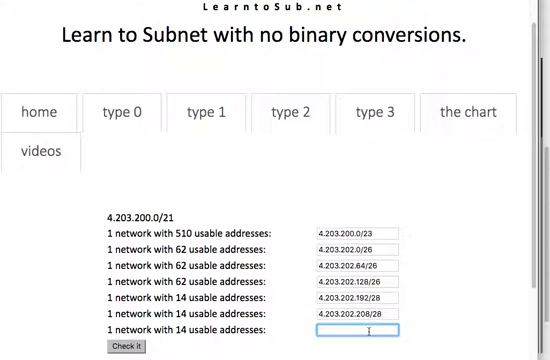
{"action": "type", "text": "4.203.202.224/28"}
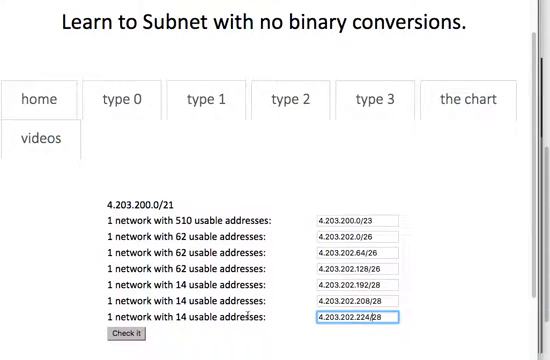
{"action": "left_click", "coordinate": [117, 335]}
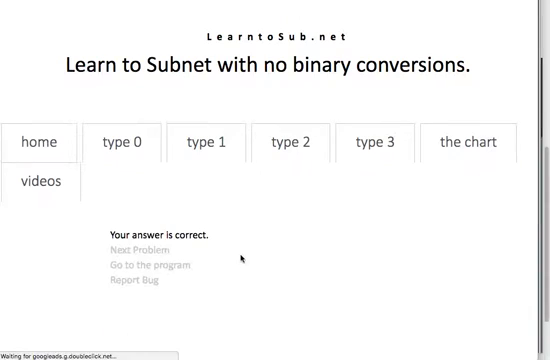
{"action": "left_click", "coordinate": [140, 250]}
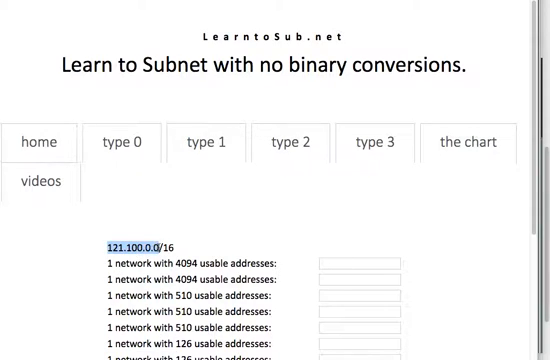
Enter 121.100.0.0/20 and 121.100.16.0 for the two 4094-address networks
{"action": "left_click", "coordinate": [355, 261]}
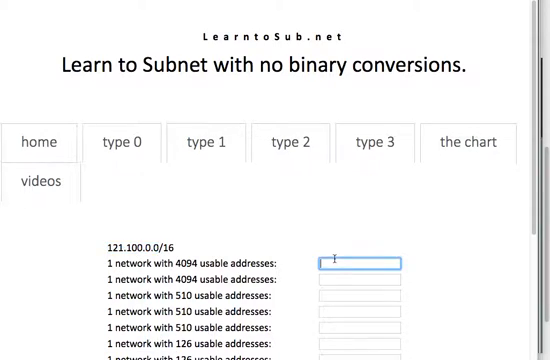
{"action": "type", "text": "121.100.0.0/"}
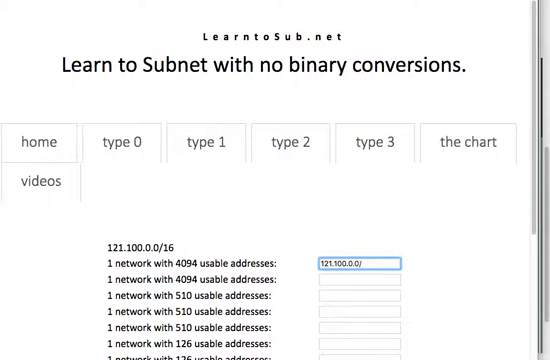
{"action": "type", "text": "20"}
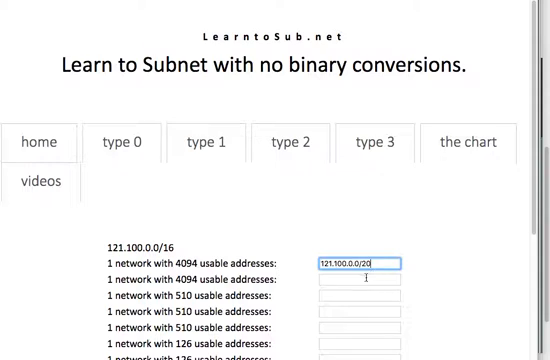
{"action": "left_click", "coordinate": [372, 280]}
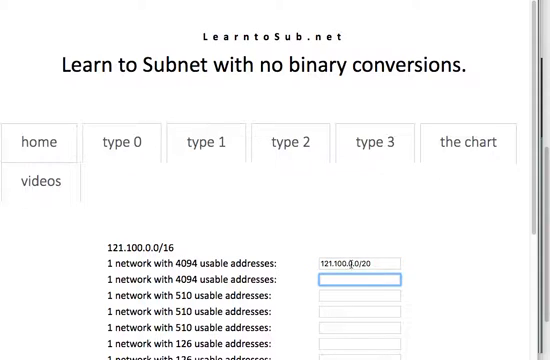
{"action": "left_click", "coordinate": [355, 284]}
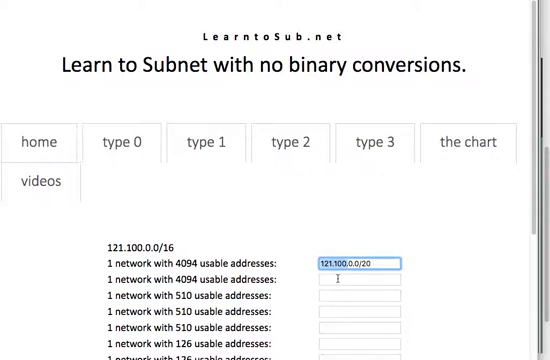
{"action": "type", "text": "121.100.16"}
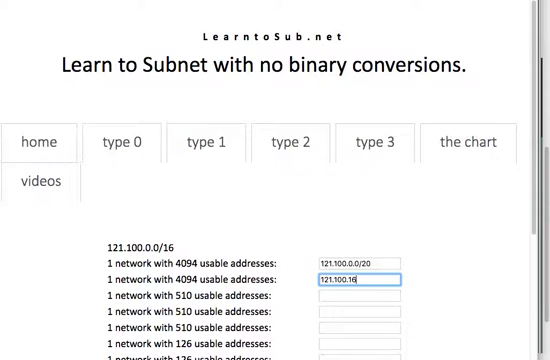
{"action": "type", "text": ".0/"}
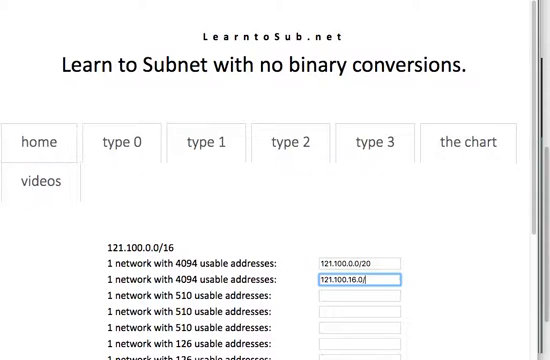
Enter the 510-address networks at 121.100.34.0, 121.100.36.0 and 121.100.38.0
{"action": "left_click", "coordinate": [368, 296]}
{"action": "type", "text": "121.100.32"}
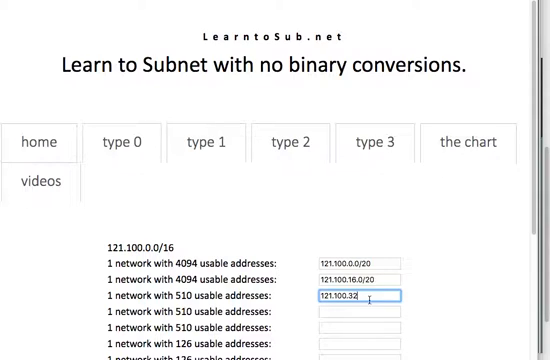
{"action": "type", "text": "0/23"}
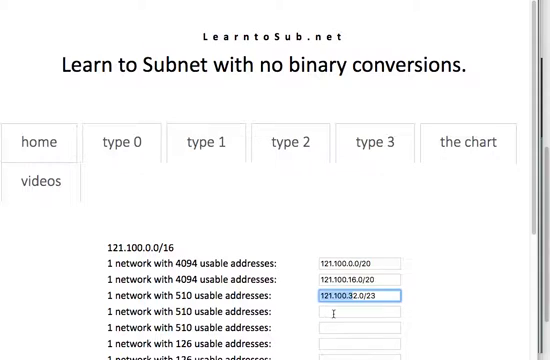
{"action": "type", "text": "121.100.34.0/23"}
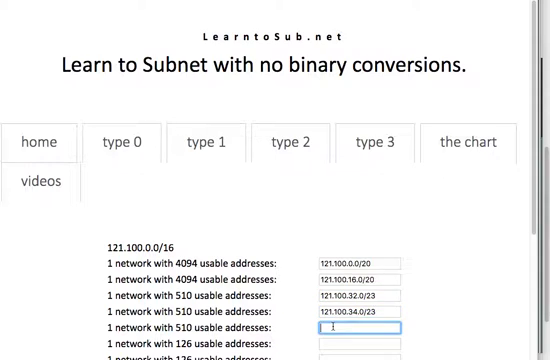
{"action": "type", "text": "121.100.36.0/23"}
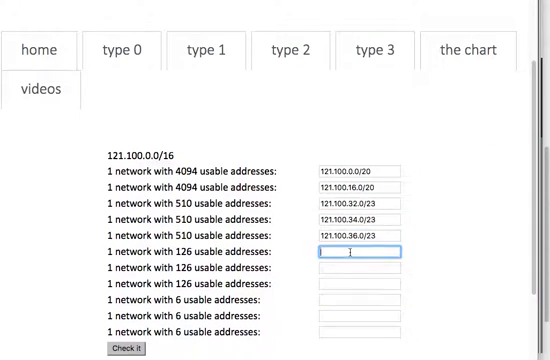
{"action": "type", "text": "121.100.38.0/25"}
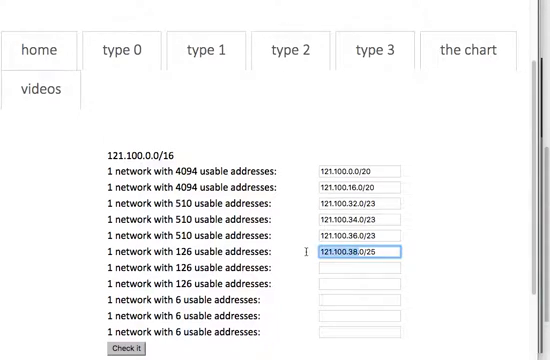
{"action": "type", "text": "121.100.38.128/25"}
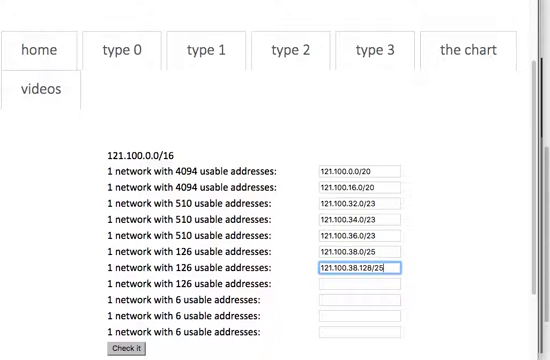
Enter 121.100.39.0/25 for a 126-address network and start 121.100.39.128
{"action": "left_click", "coordinate": [367, 290]}
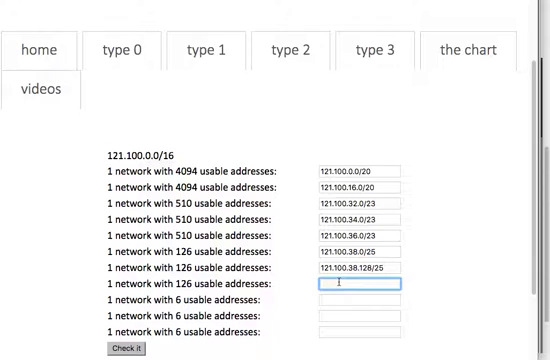
{"action": "type", "text": "121.100.39"}
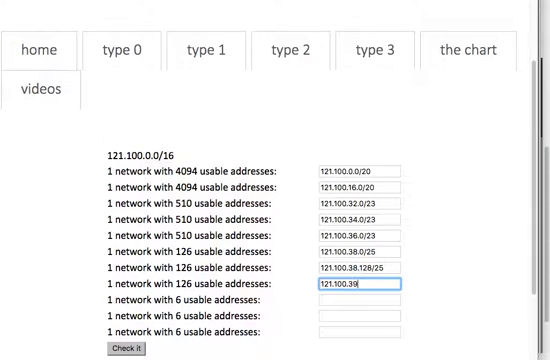
{"action": "type", "text": ".0/25"}
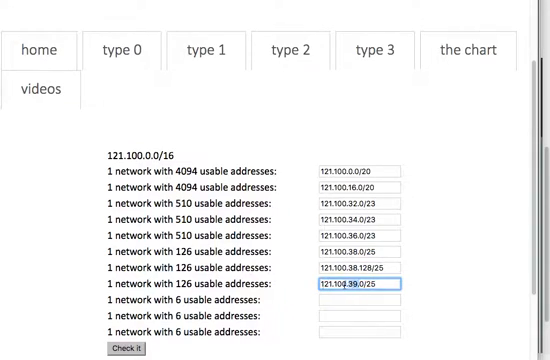
{"action": "type", "text": "121.100.39."}
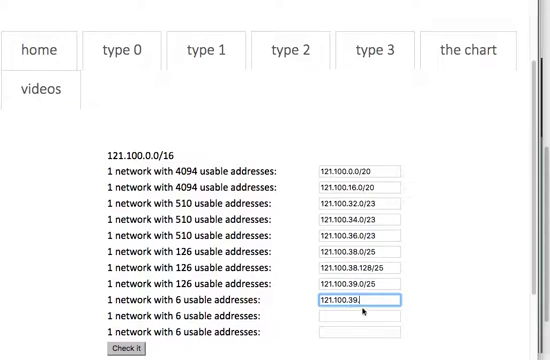
{"action": "type", "text": "128"}
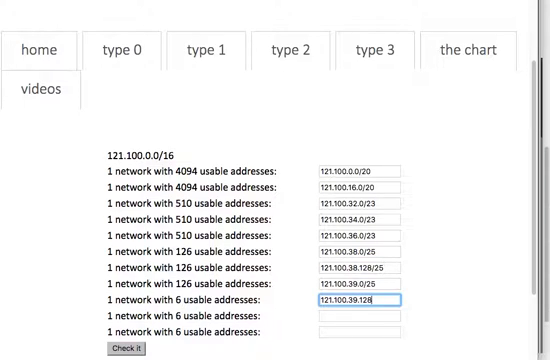
{"action": "type", "text": "/29"}
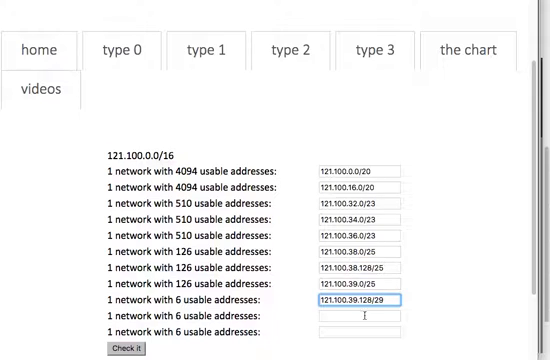
Enter the 6-address networks in 121.100.39.x with /29 prefixes
{"action": "left_click", "coordinate": [355, 316]}
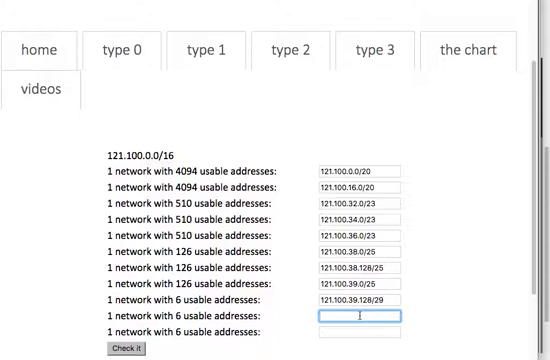
{"action": "type", "text": "121.100.39.136/29"}
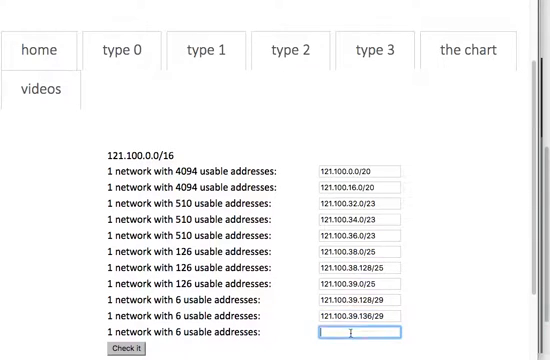
{"action": "type", "text": "121.100.39.144"}
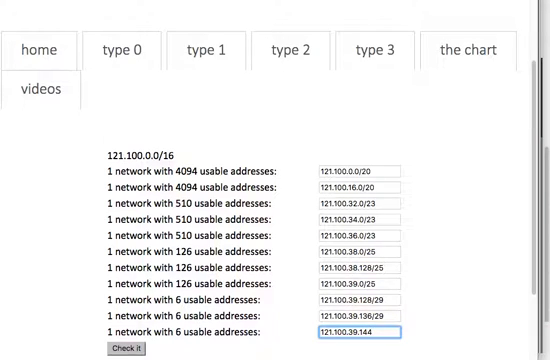
{"action": "type", "text": "/29"}
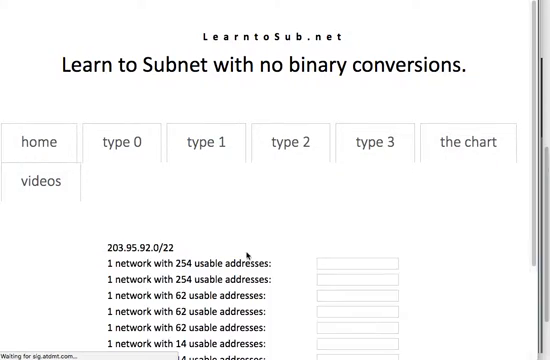
Enter the two /24 subnets starting at 203.95.92.0
{"action": "scroll", "scroll_direction": "down", "scroll_amount": 3}
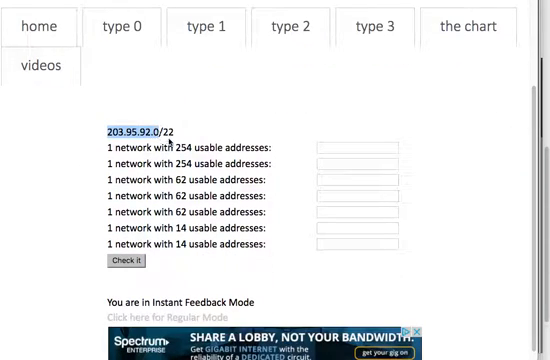
{"action": "type", "text": "203.95.92.0"}
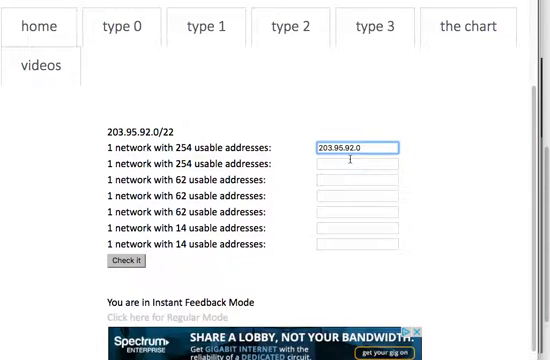
{"action": "type", "text": "/24"}
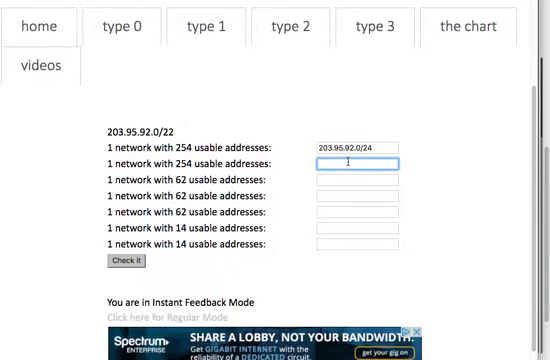
{"action": "type", "text": "203.95.92.0"}
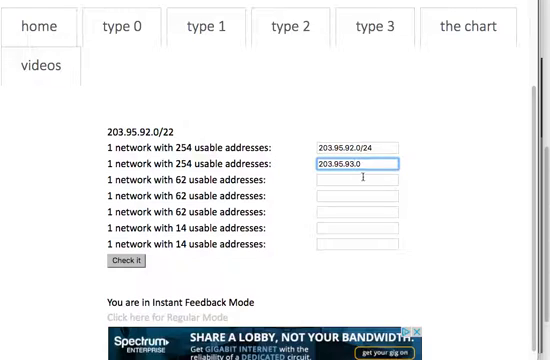
{"action": "type", "text": "/24"}
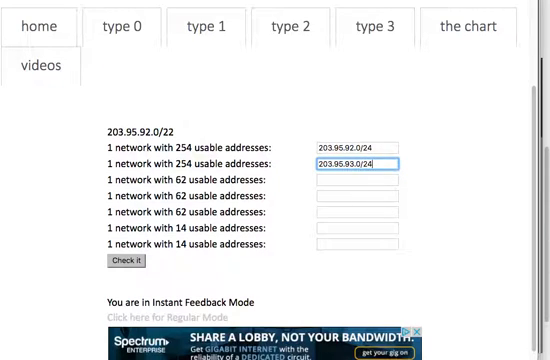
{"action": "left_click", "coordinate": [369, 180]}
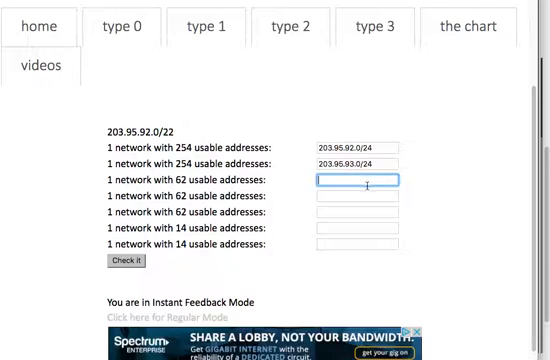
Enter the /26 subnets from 203.95.94.0, including 203.95.94.128/26
{"action": "type", "text": "203.95.94.0/26"}
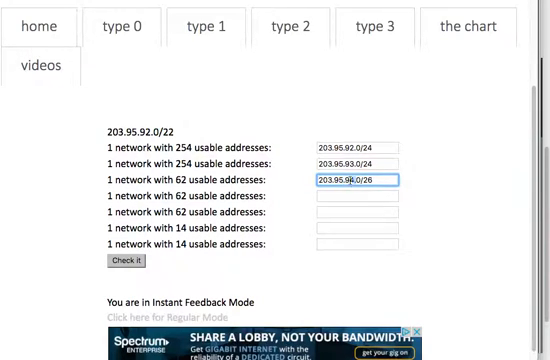
{"action": "left_click", "coordinate": [360, 202]}
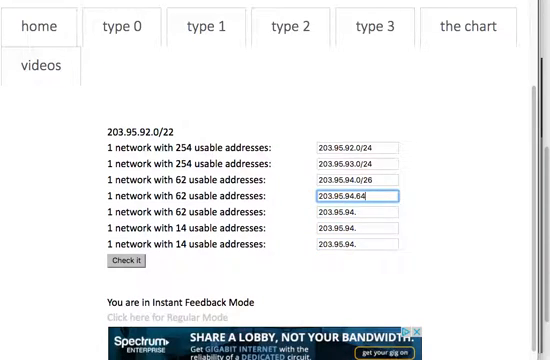
{"action": "type", "text": "/26"}
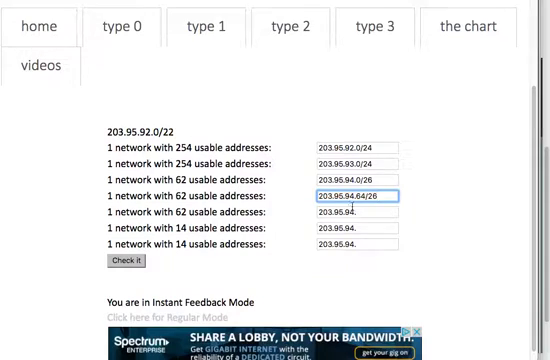
{"action": "type", "text": "203.95.94.128"}
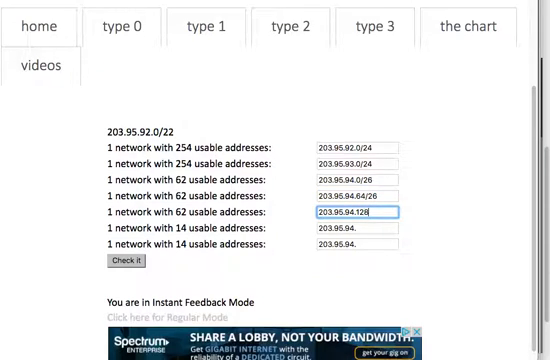
{"action": "type", "text": "/26"}
{"action": "left_click", "coordinate": [357, 228]}
{"action": "type", "text": "192"}
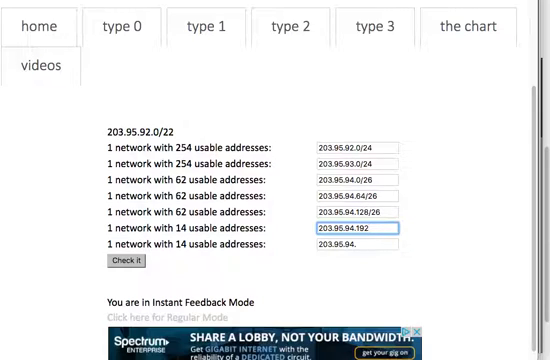
Enter the /28 subnets from 203.95.94.192 and submit the answers for checking
{"action": "type", "text": "/28"}
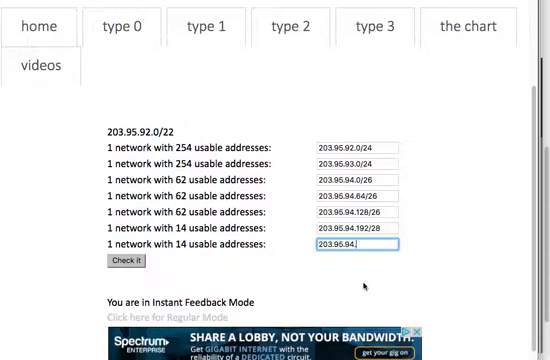
{"action": "type", "text": "208/2"}
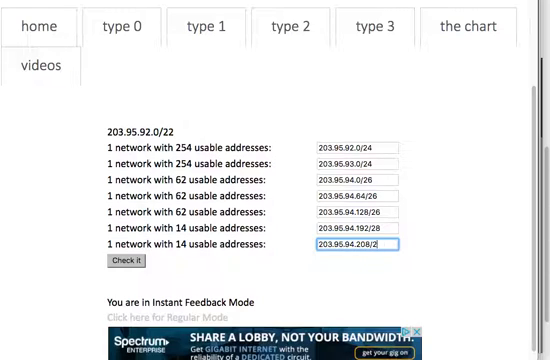
{"action": "left_click", "coordinate": [127, 264]}
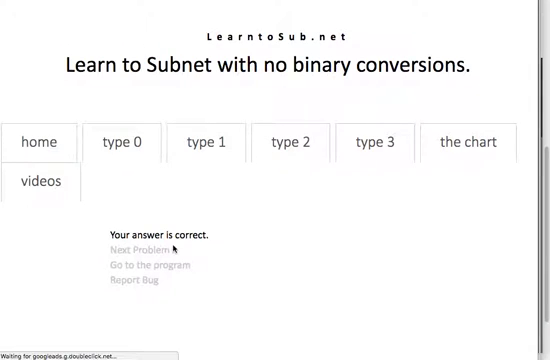
Load the 136.11.8.0/21 problem and enter 136.11.8.0 as the first network
{"action": "left_click", "coordinate": [136, 249]}
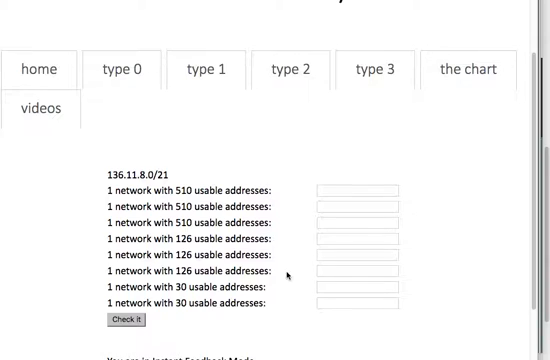
{"action": "mouse_move", "coordinate": [103, 170]}
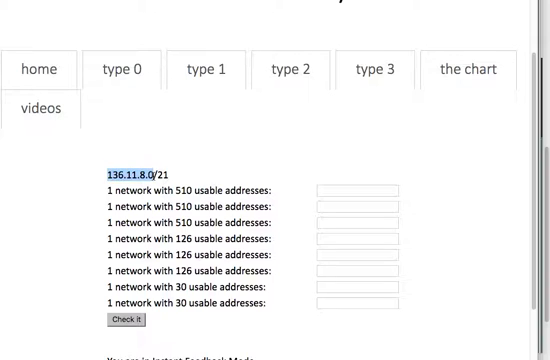
{"action": "type", "text": "136.11.8.0/"}
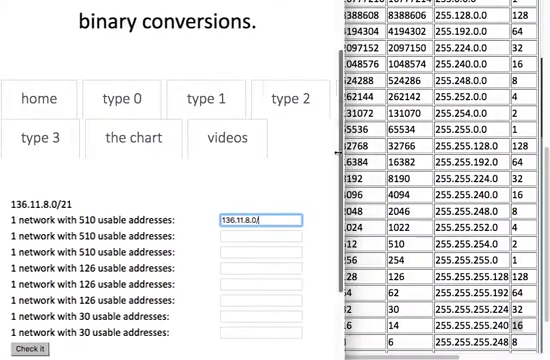
Enter the /23 subnets starting at 136.11.8.0
{"action": "scroll", "scroll_direction": "down", "scroll_amount": 3}
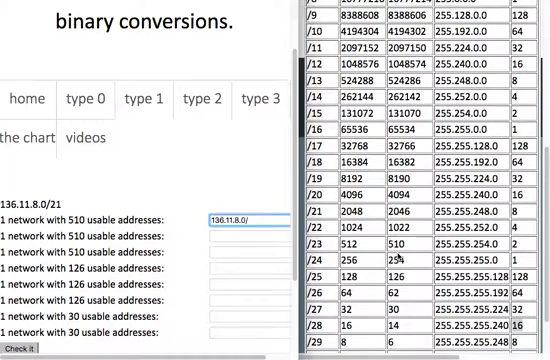
{"action": "type", "text": "23"}
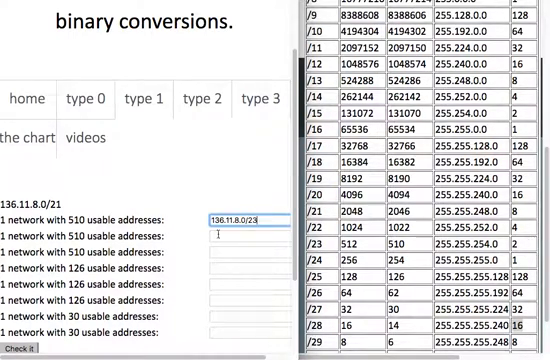
{"action": "type", "text": "136.11.1"}
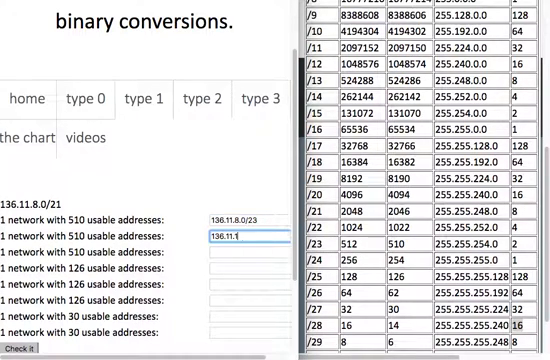
{"action": "type", "text": "0.0/23"}
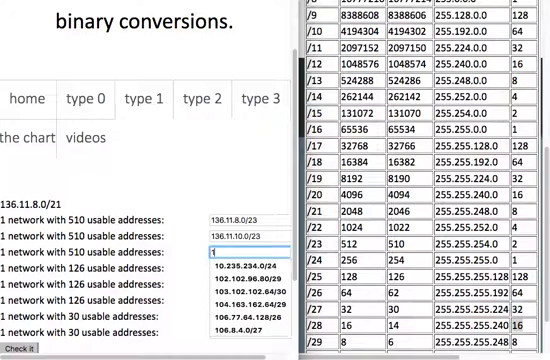
{"action": "type", "text": "136.11.12.0/23"}
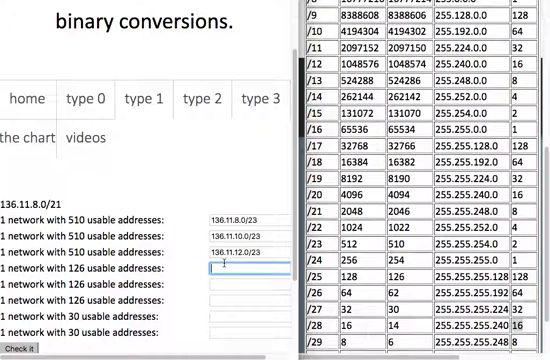
{"action": "type", "text": "136.11.14.0"}
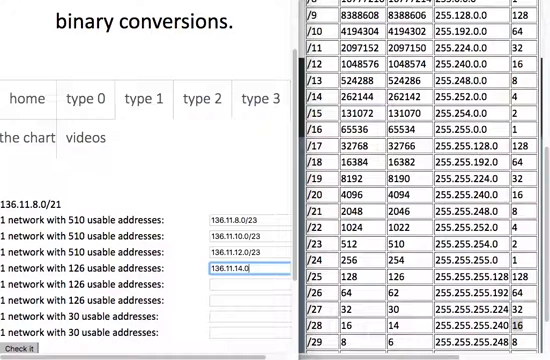
{"action": "type", "text": "2"}
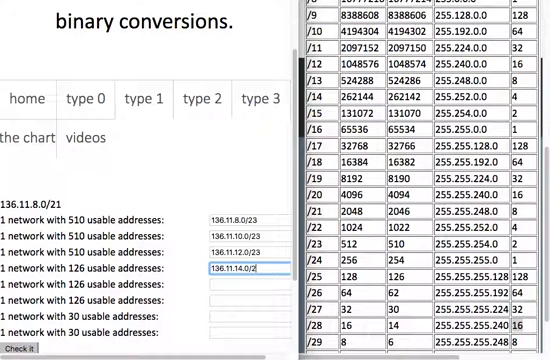
{"action": "type", "text": "5"}
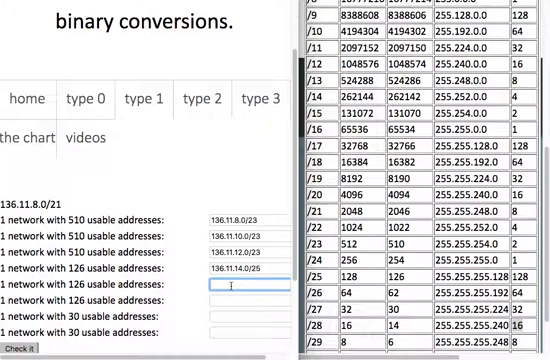
Enter the /25 subnets from 136.11.14.0, including 136.11.15.0
{"action": "type", "text": "136.11.14.1"}
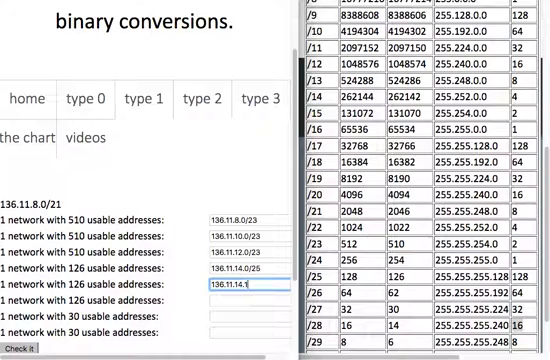
{"action": "type", "text": "25"}
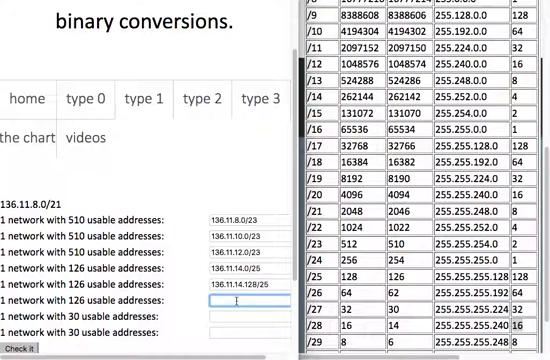
{"action": "type", "text": "136.11.1"}
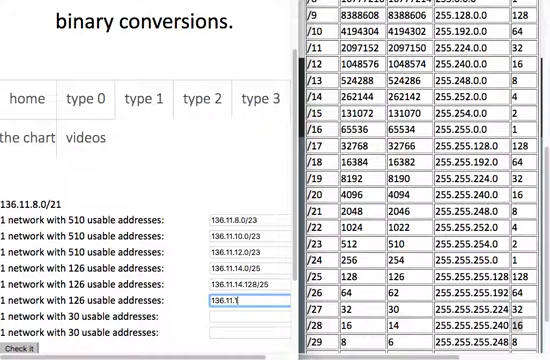
{"action": "type", "text": "15.0/"}
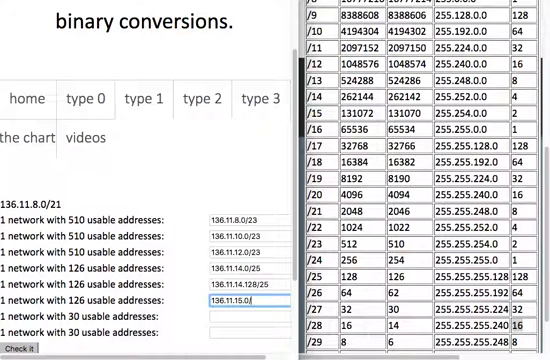
Enter the /27 subnets at 136.11.15.128 and .160 and submit for checking
{"action": "left_click", "coordinate": [240, 301]}
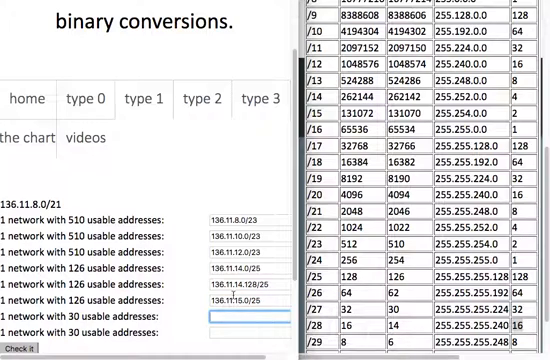
{"action": "type", "text": "136.11.15.128"}
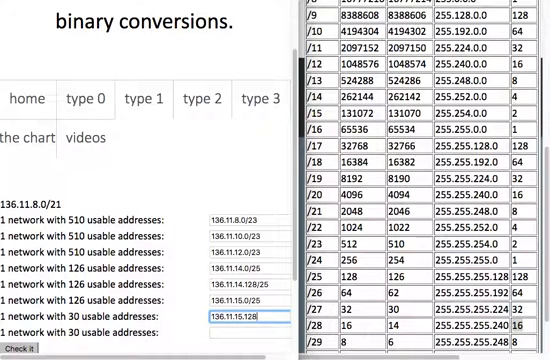
{"action": "type", "text": "/27"}
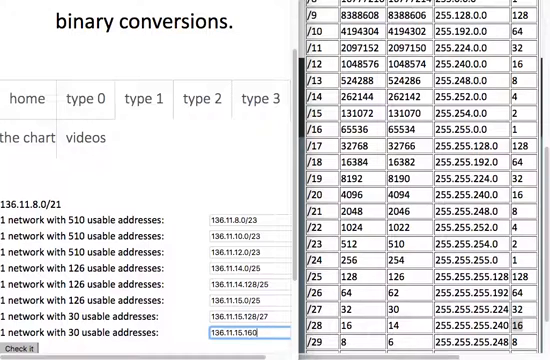
{"action": "type", "text": "/27"}
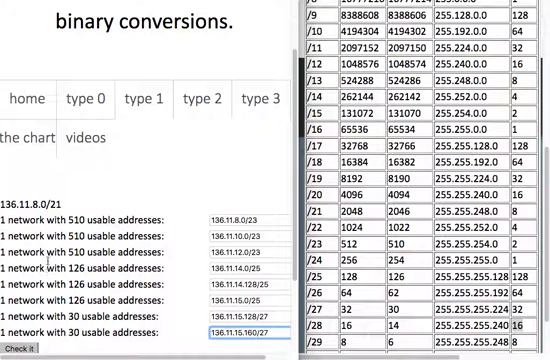
{"action": "left_click", "coordinate": [24, 348]}
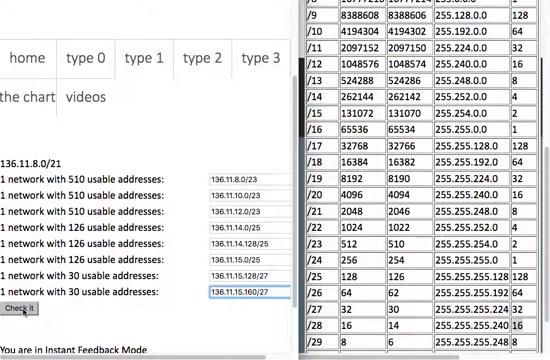
{"action": "left_click", "coordinate": [25, 308]}
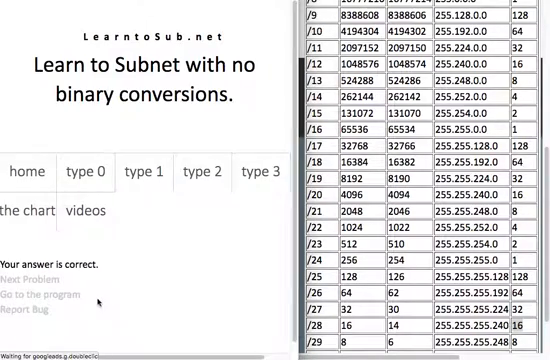